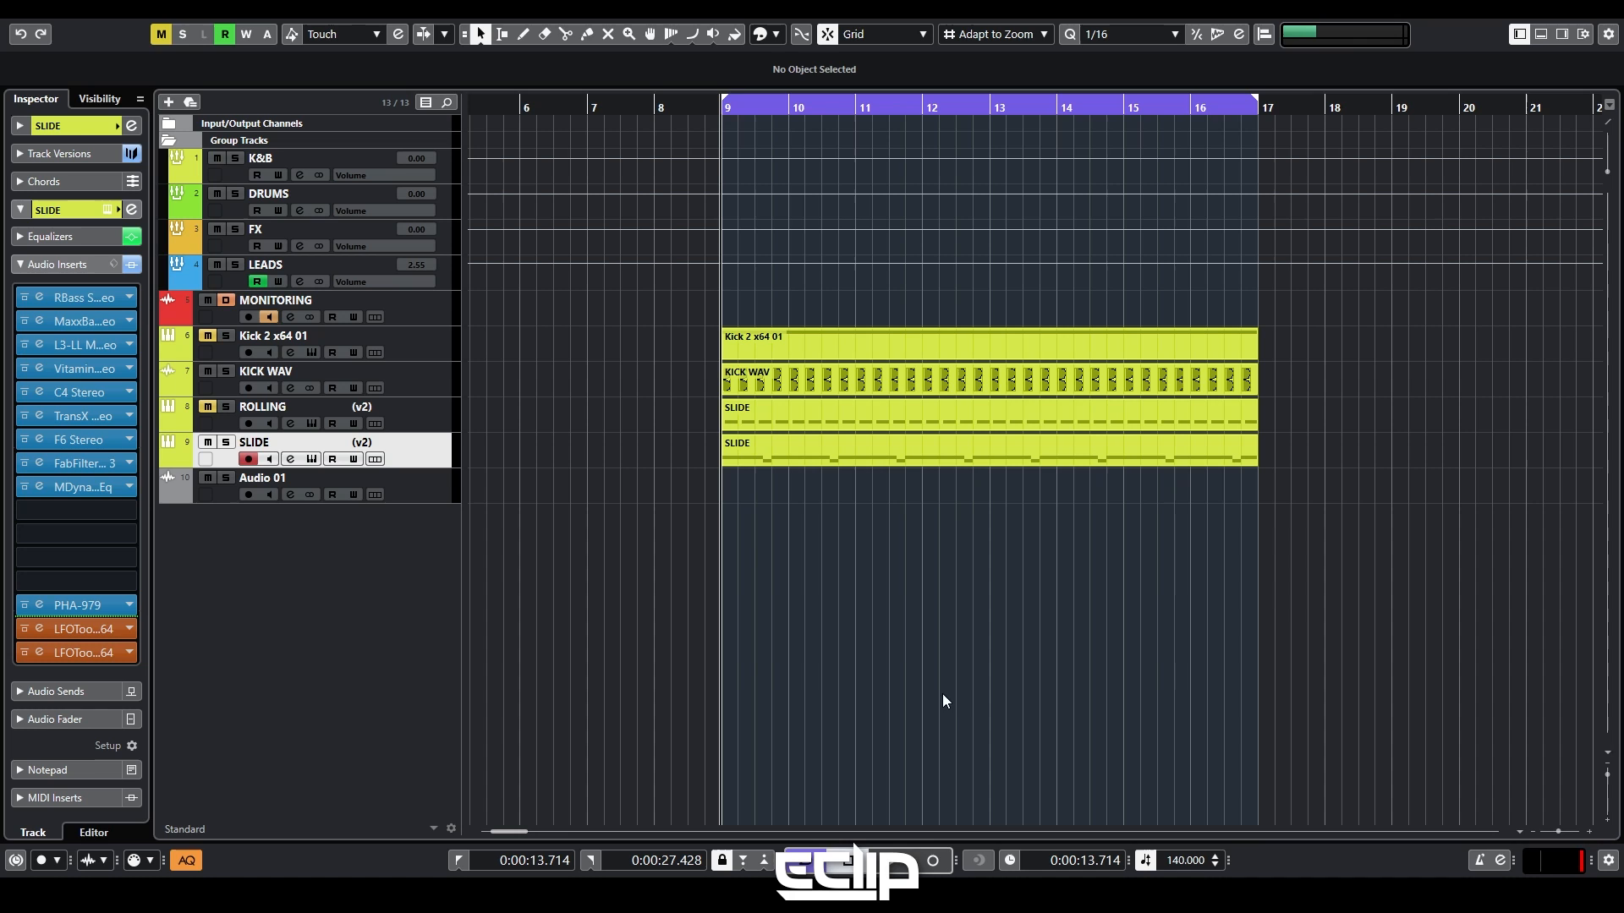
mouse_move(673, 668)
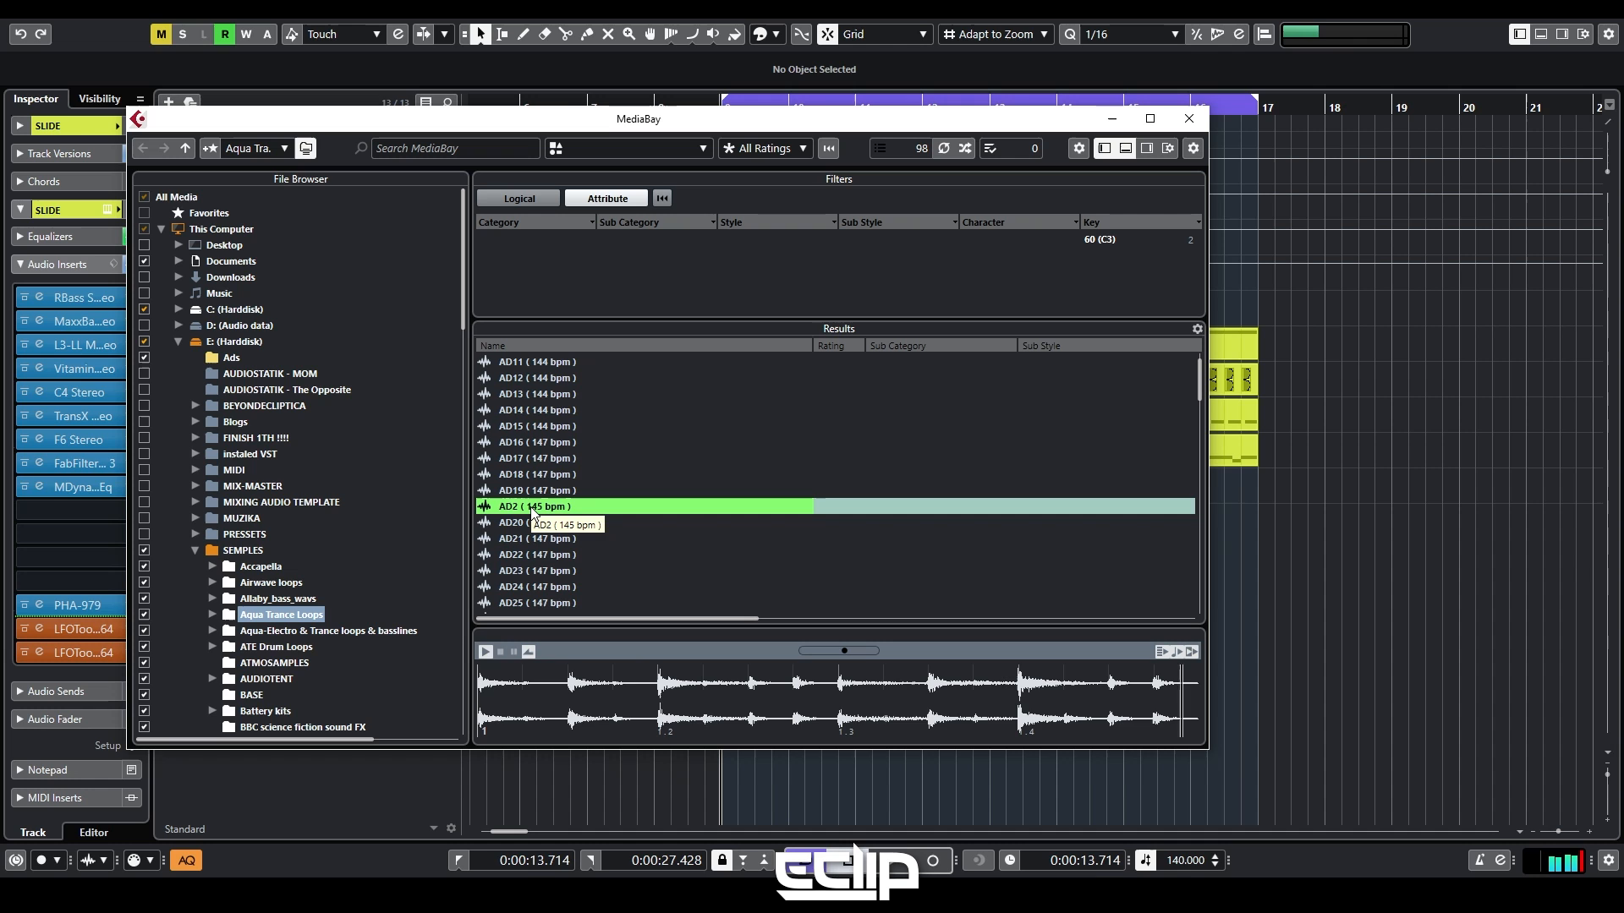
Audition the AD2 (145 bpm) loop from SEMPLES > Aqua Trance Loops in MediaBay.
click(1188, 118)
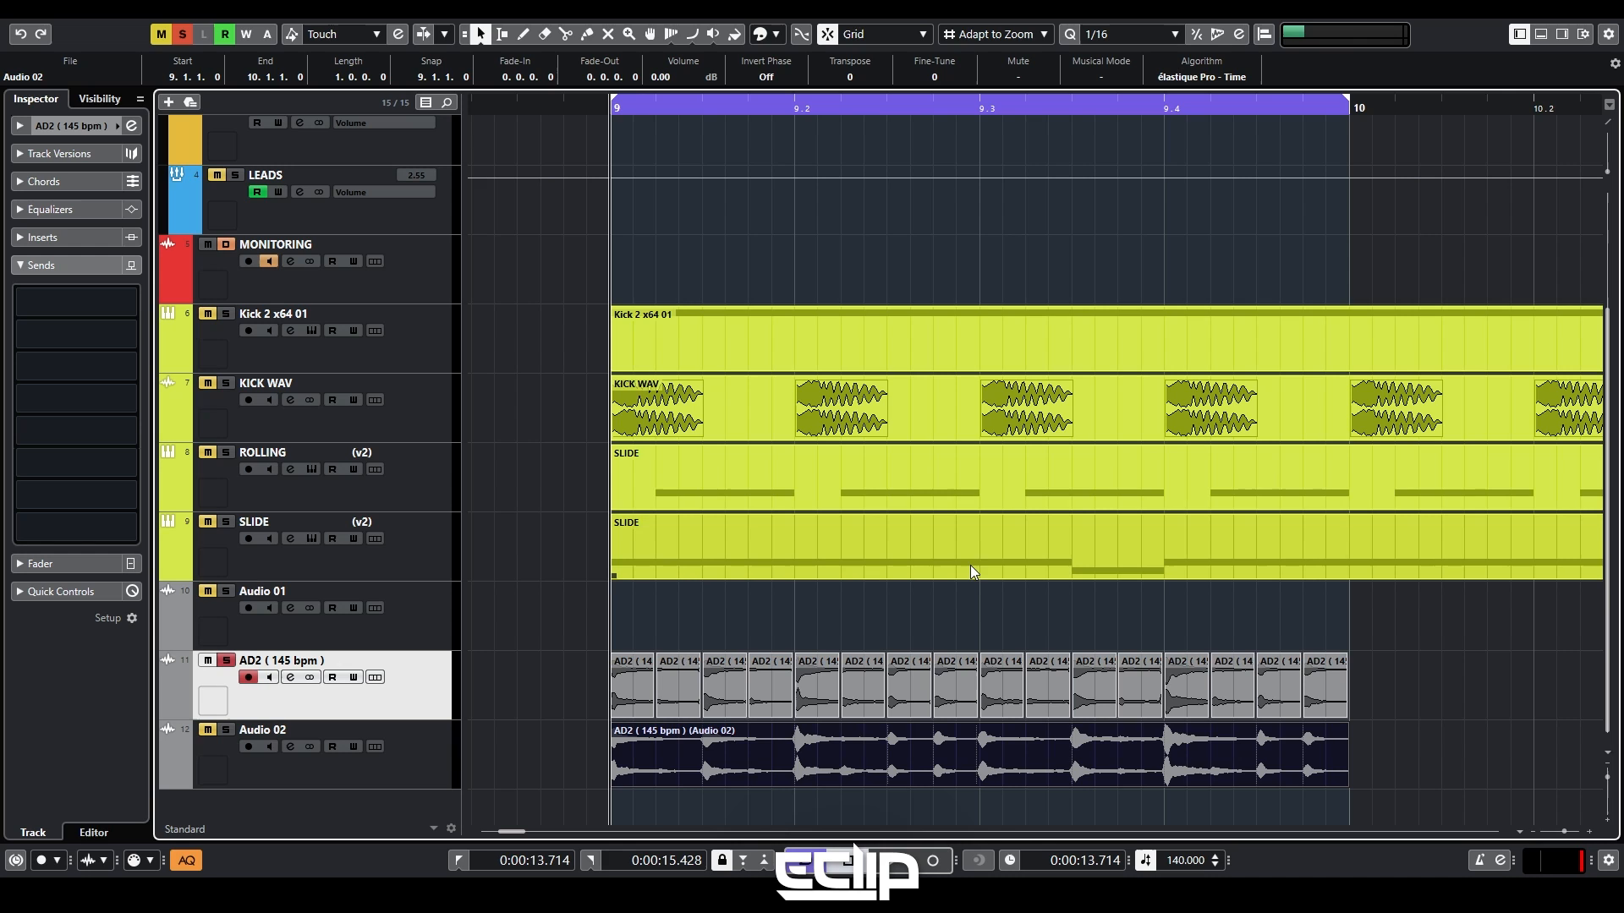
mouse_move(955, 576)
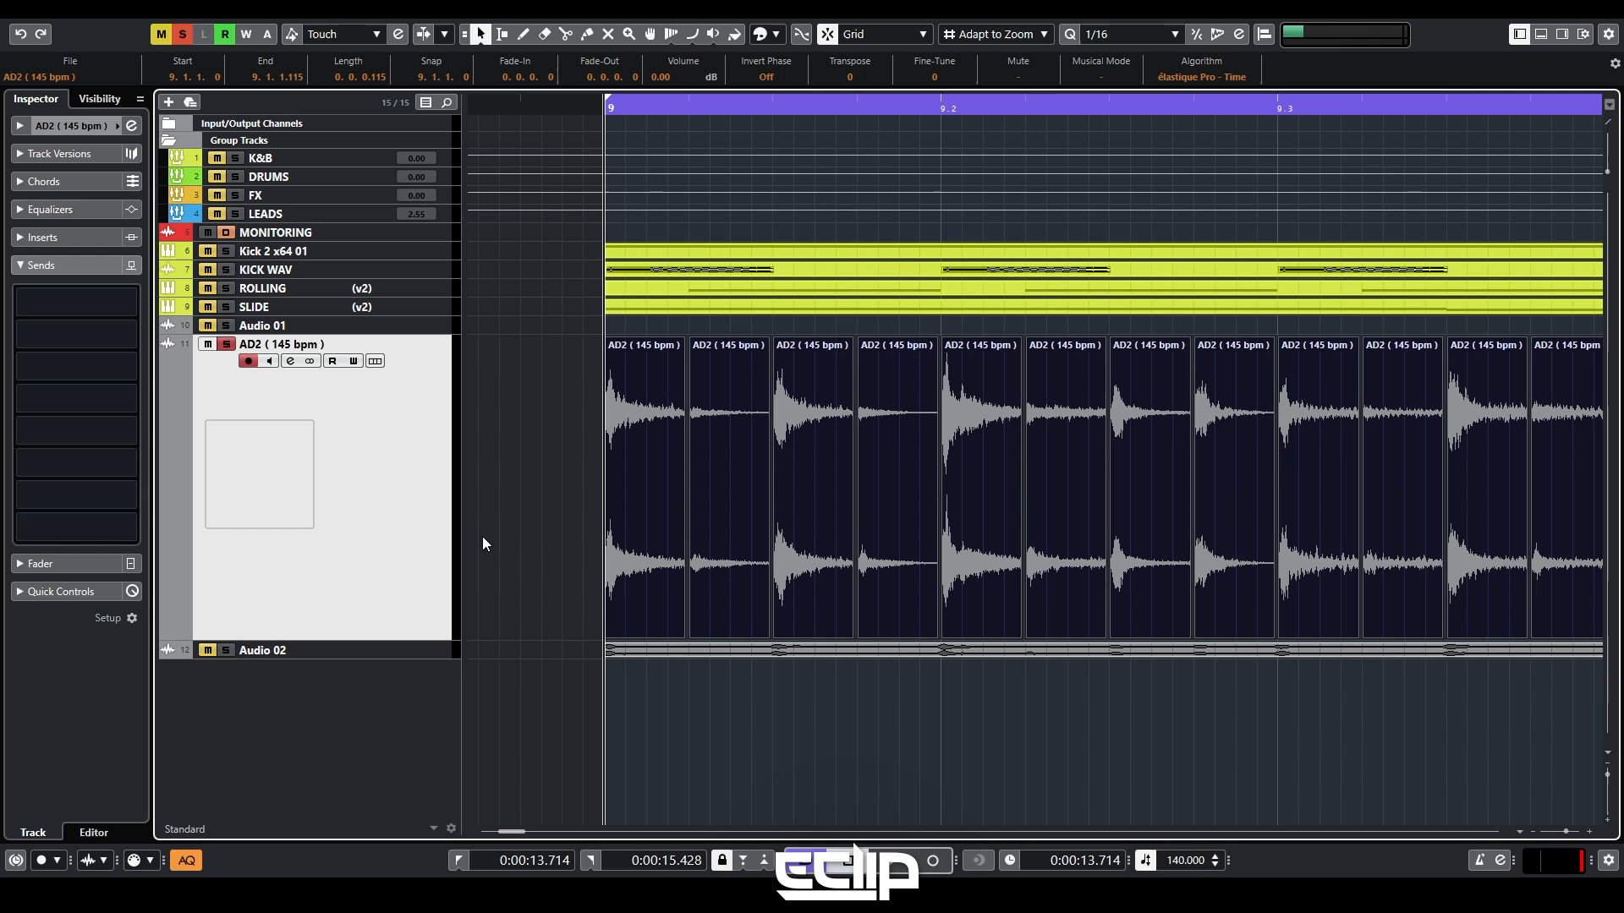
mouse_move(548, 494)
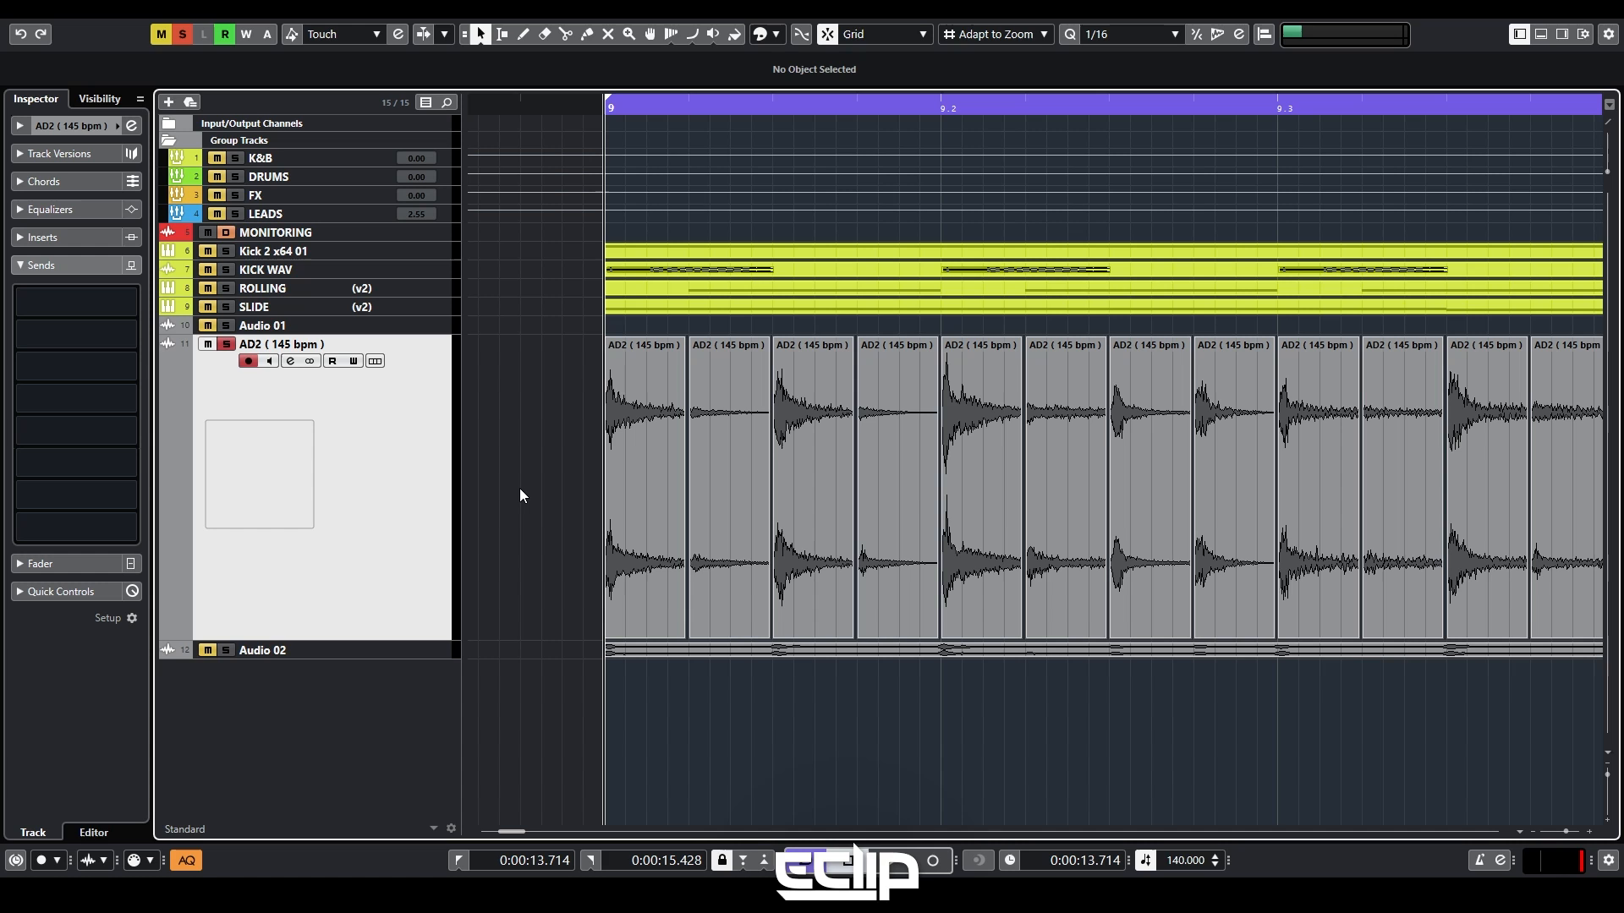
mouse_move(480, 441)
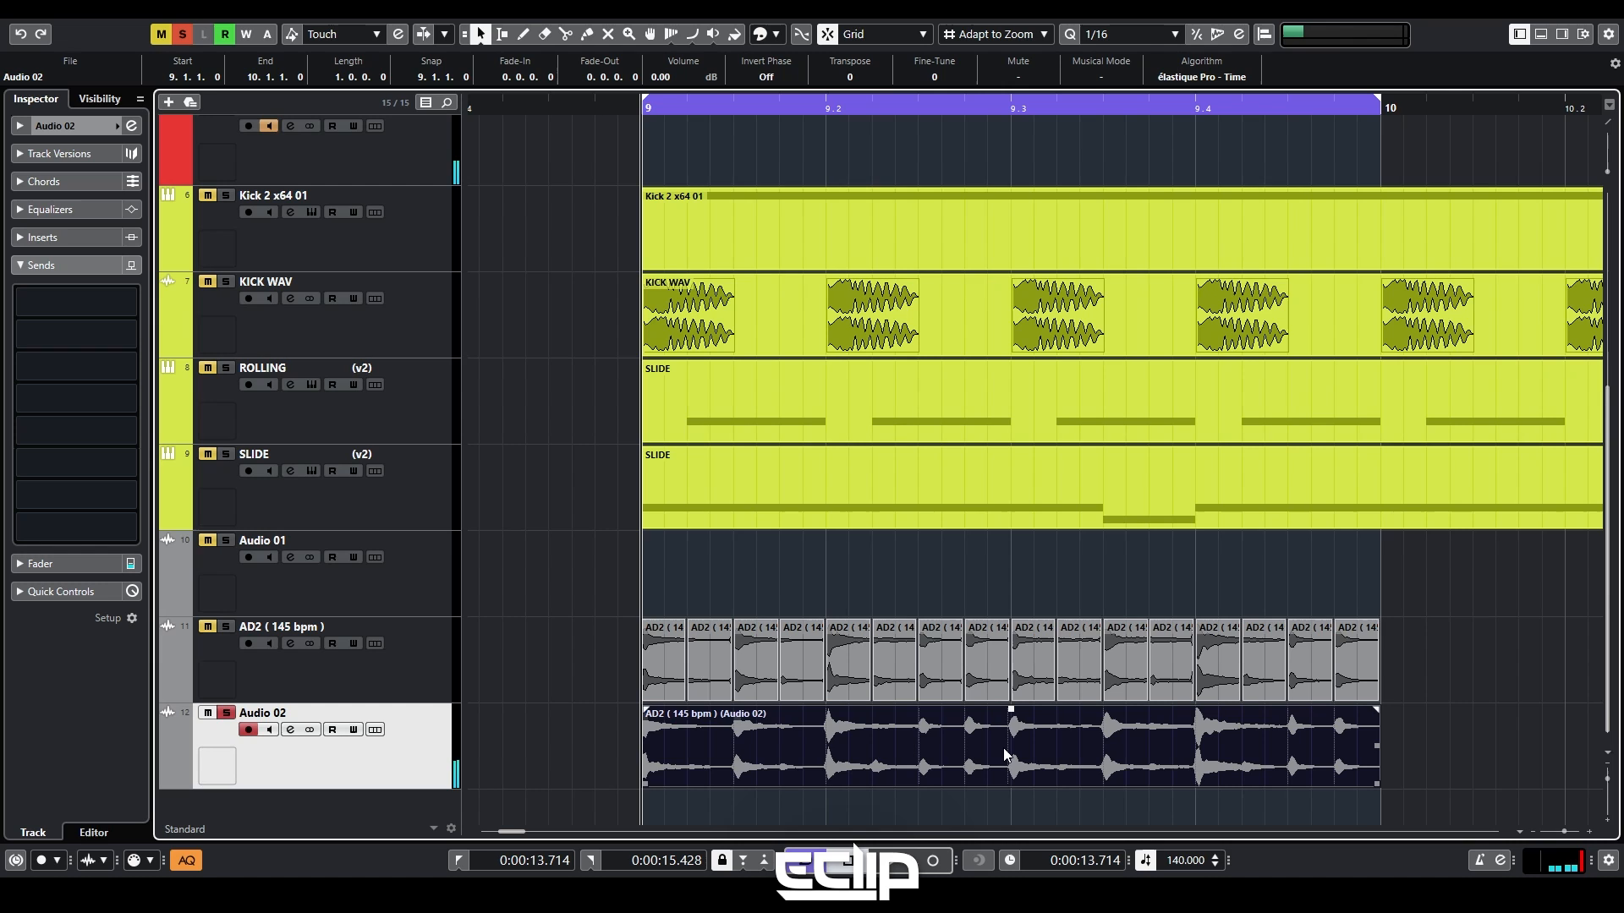
mouse_move(1240, 767)
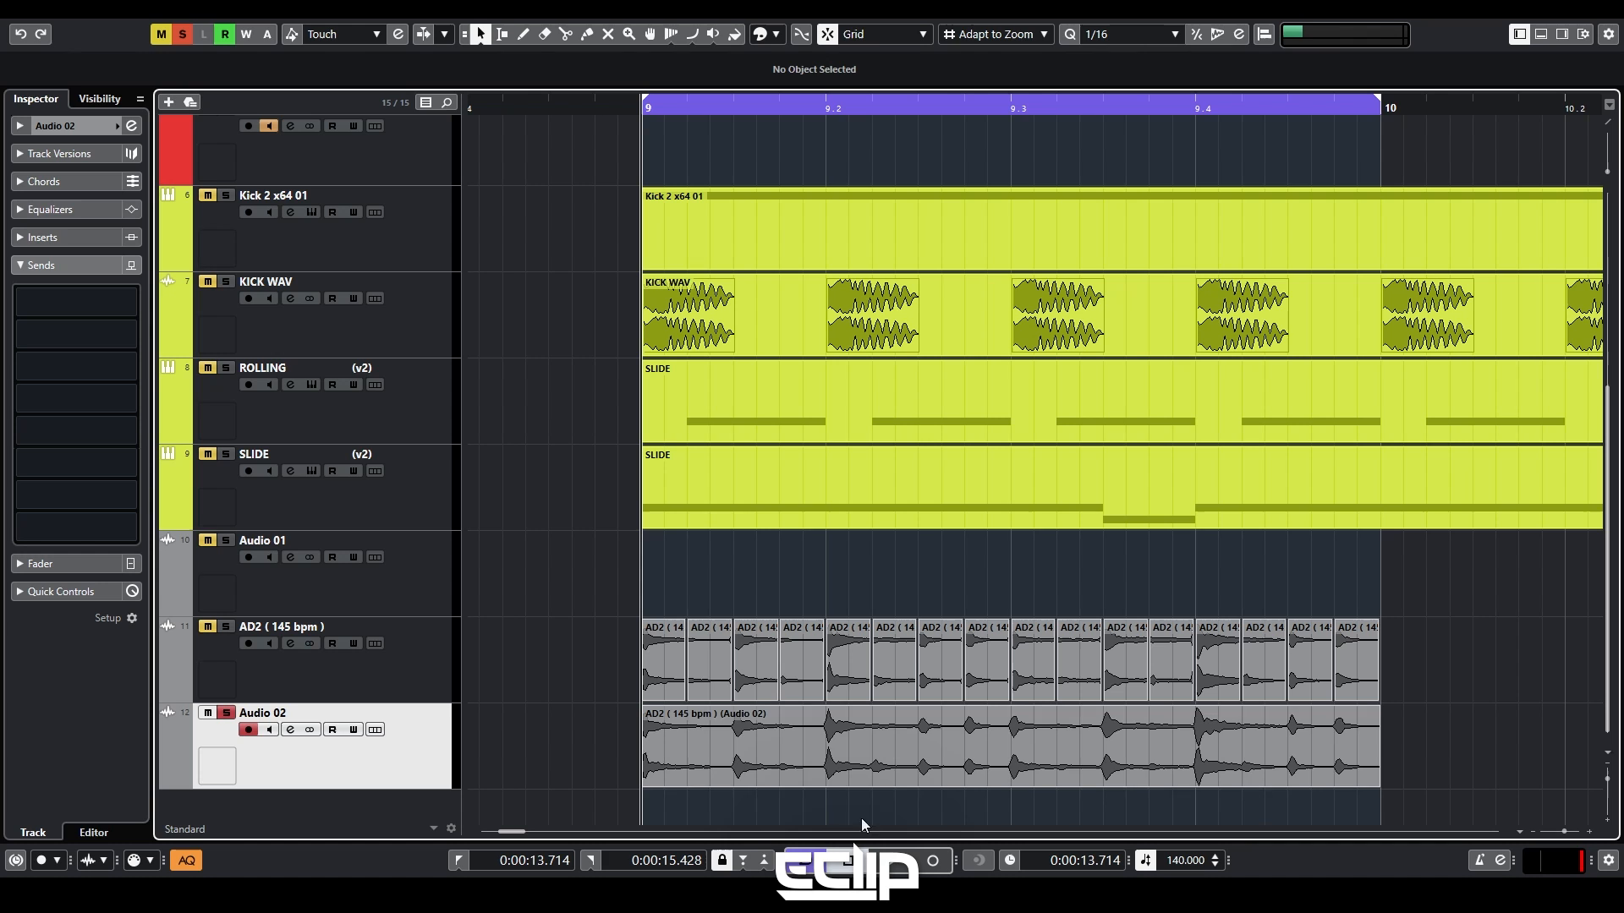
Select the unsliced Audio 02 loop event to gate its tails.
click(253, 454)
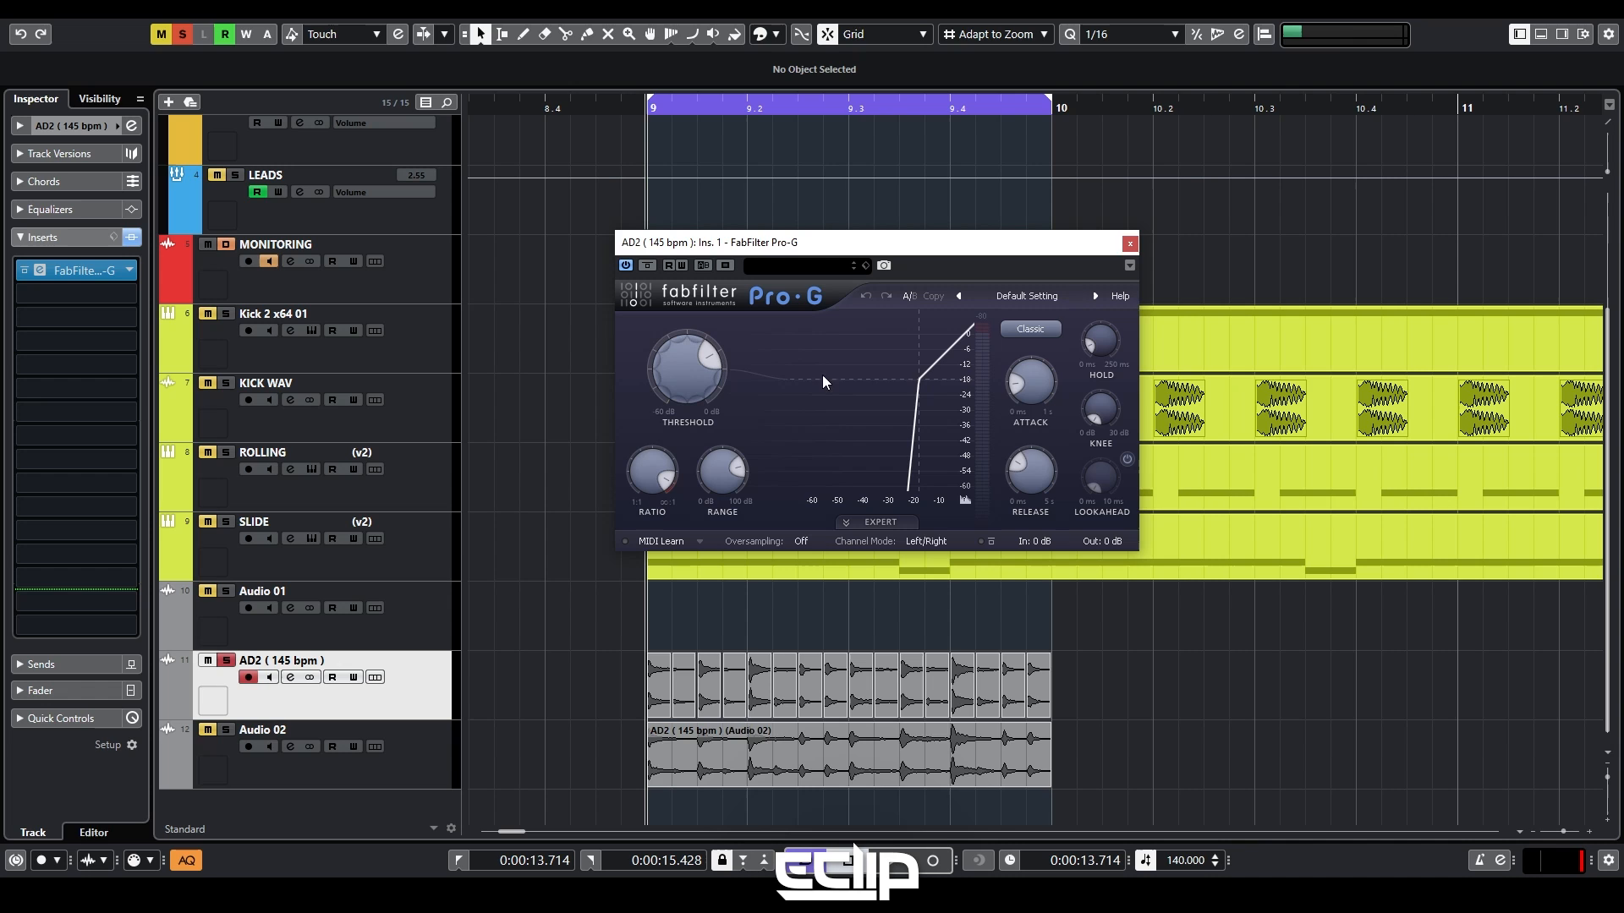
mouse_move(878, 338)
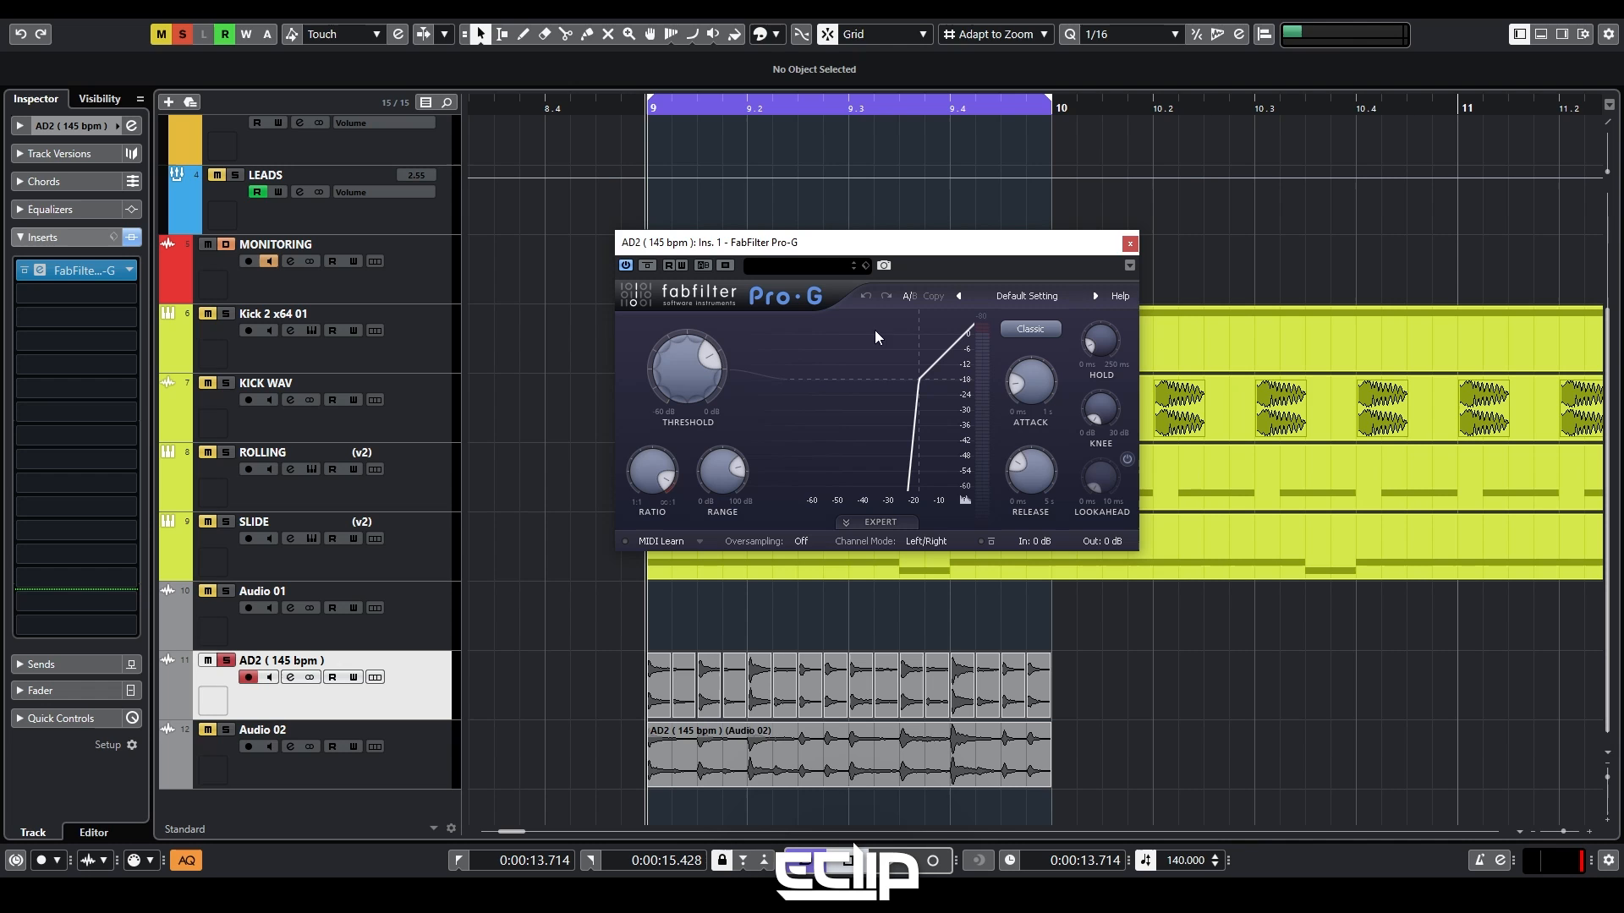
mouse_move(930, 385)
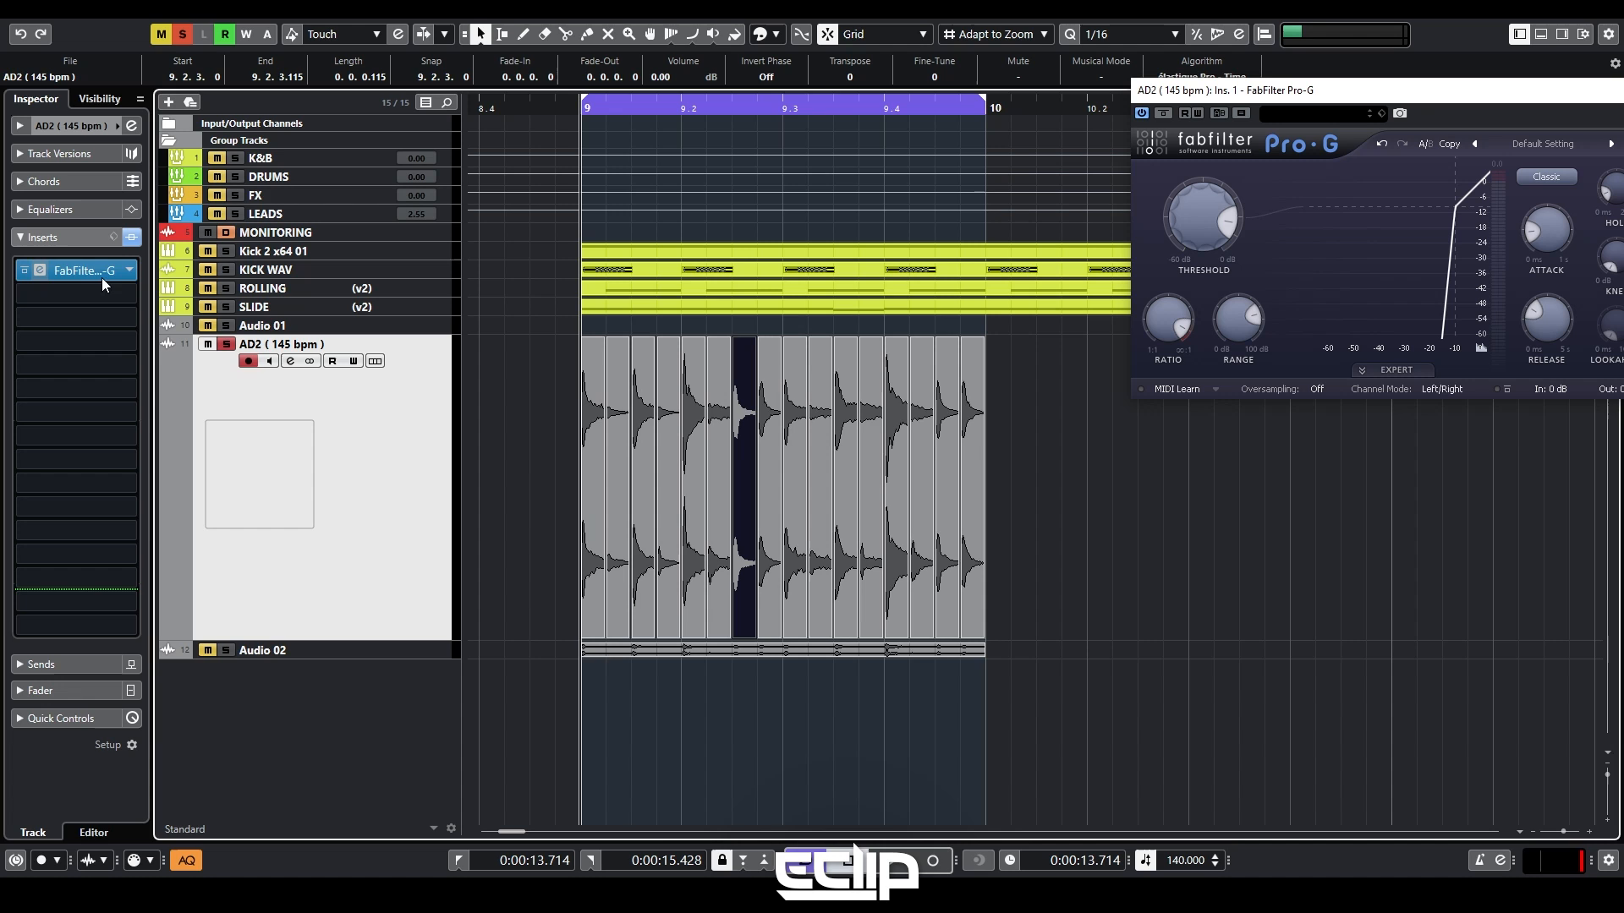
click(101, 270)
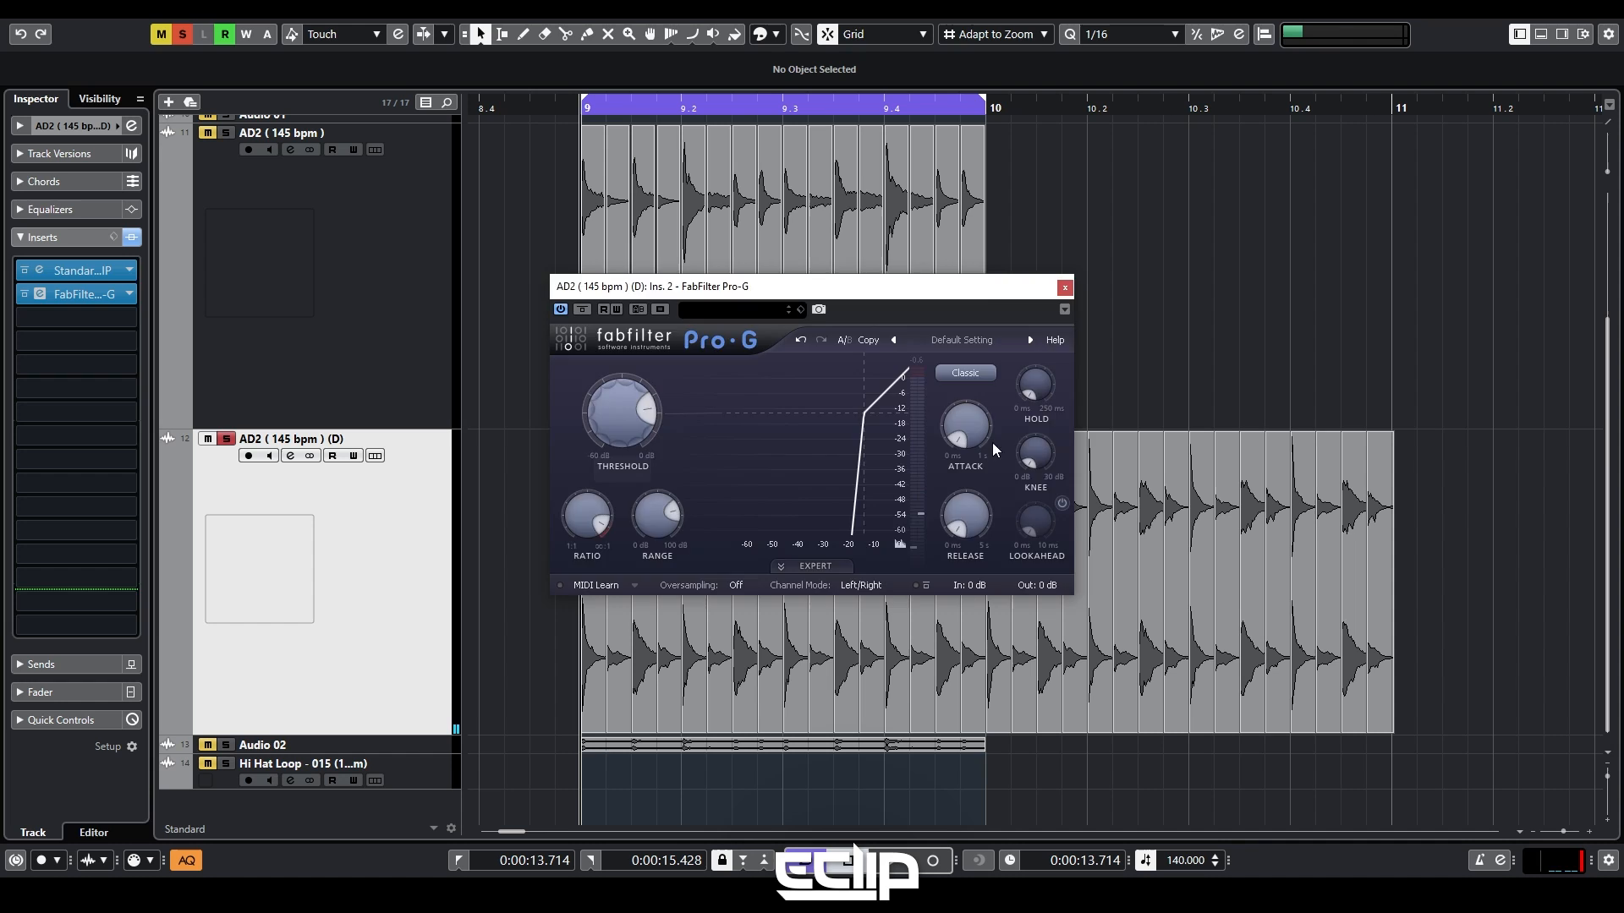
Bring up AD2 (D) Channel Settings for a low-cut and 8.9 dB boost at 16899 Hz.
click(1064, 288)
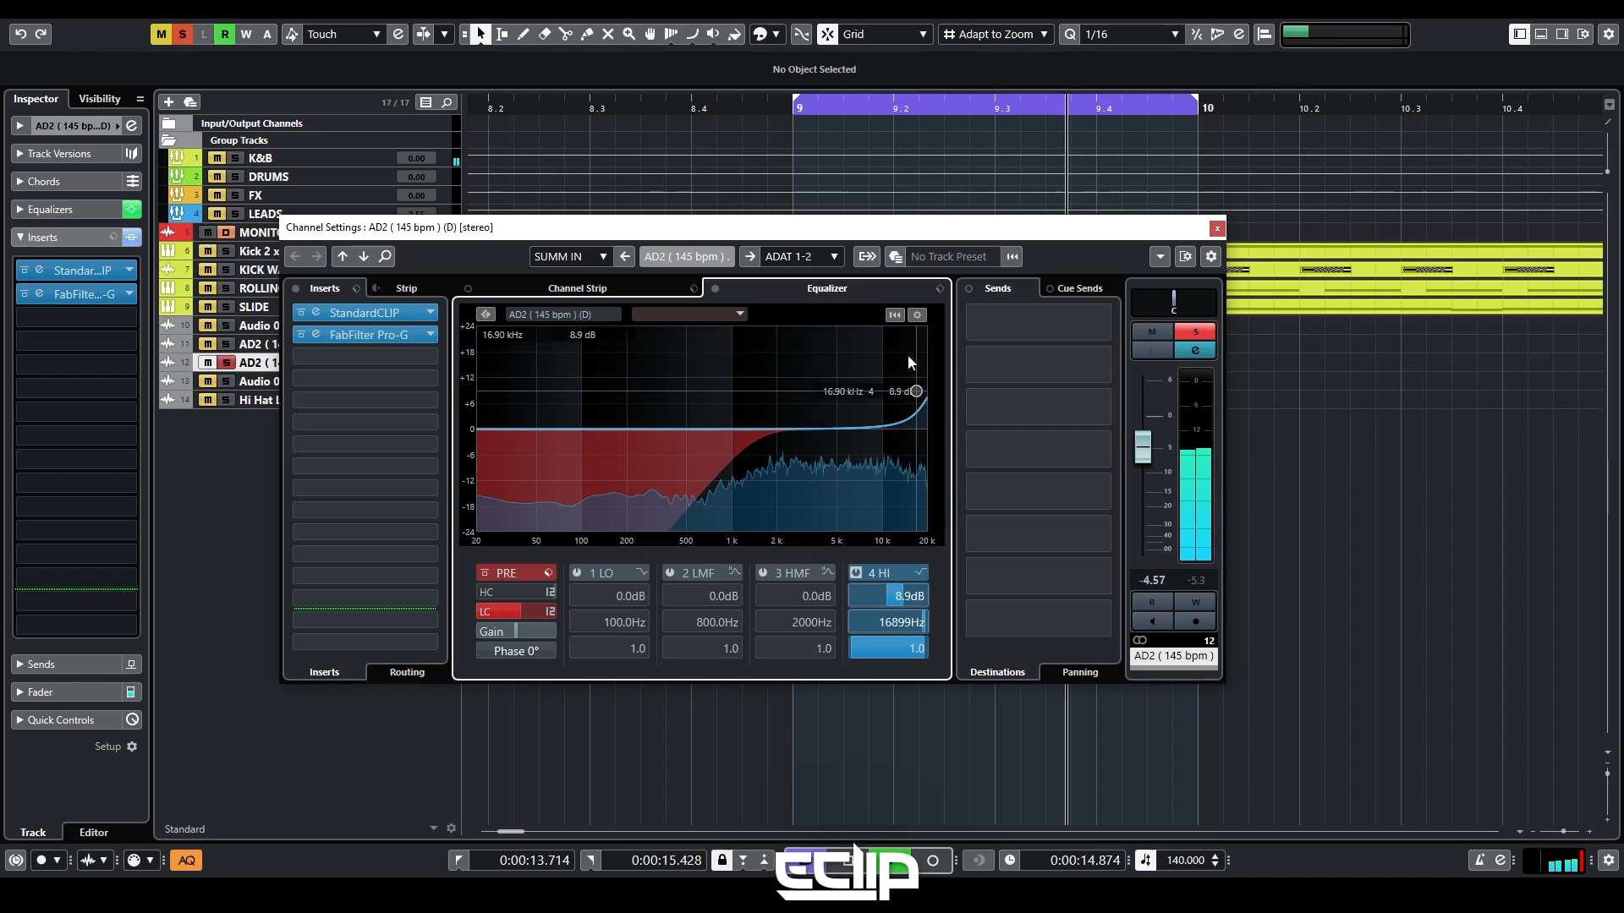
Show the Kick 2 instrument's AMP envelope on the Kick 2 x64 01 track.
click(1216, 228)
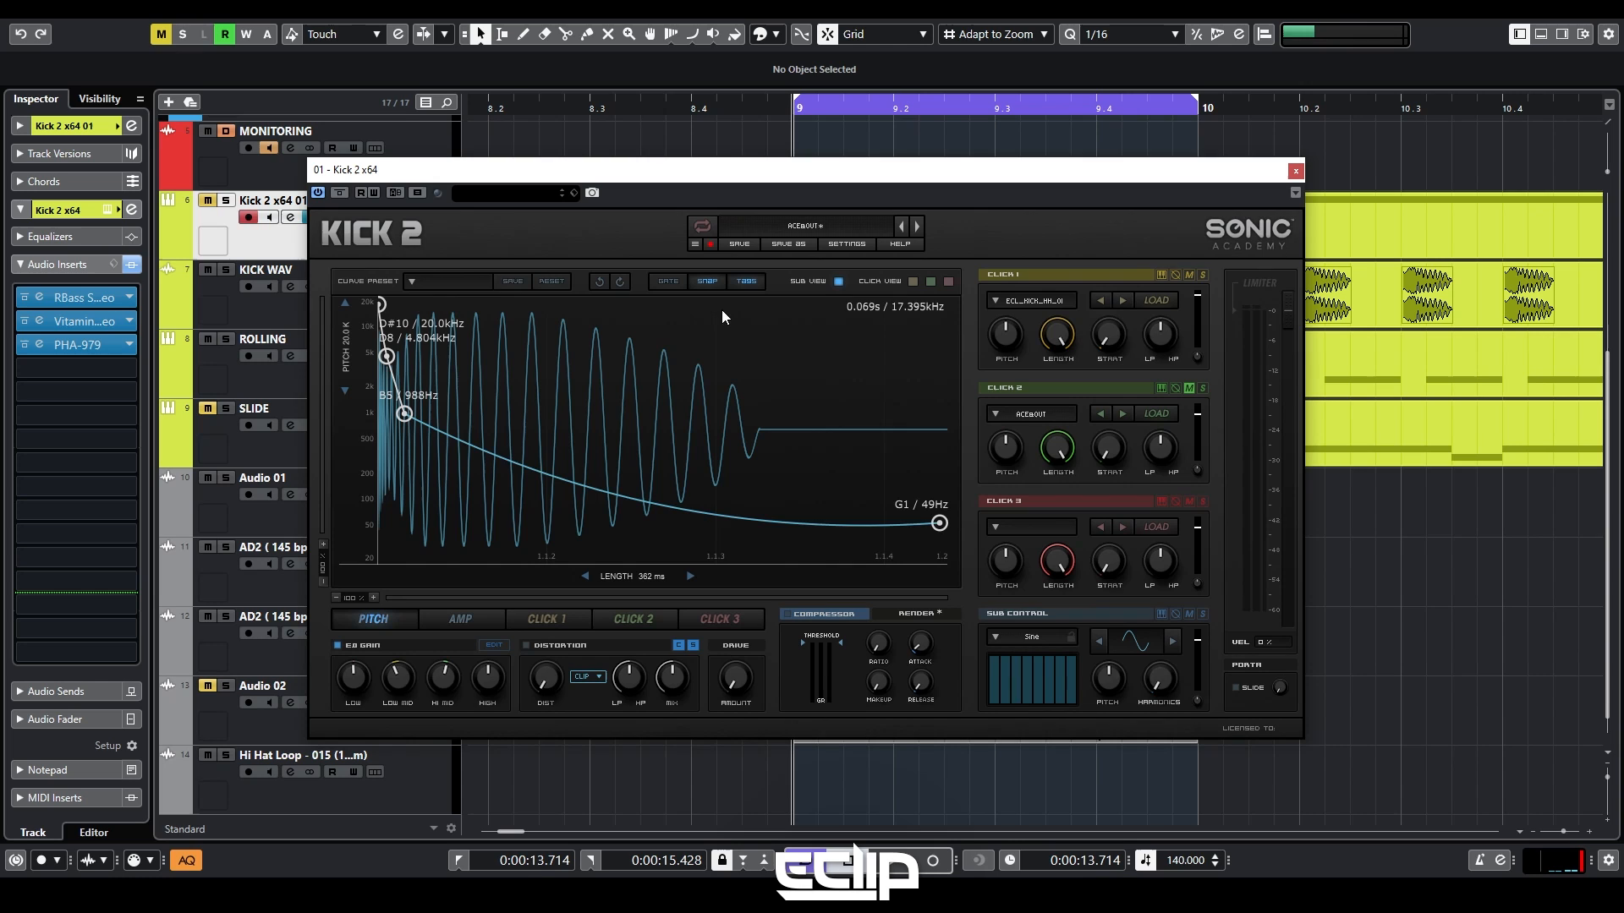
click(461, 619)
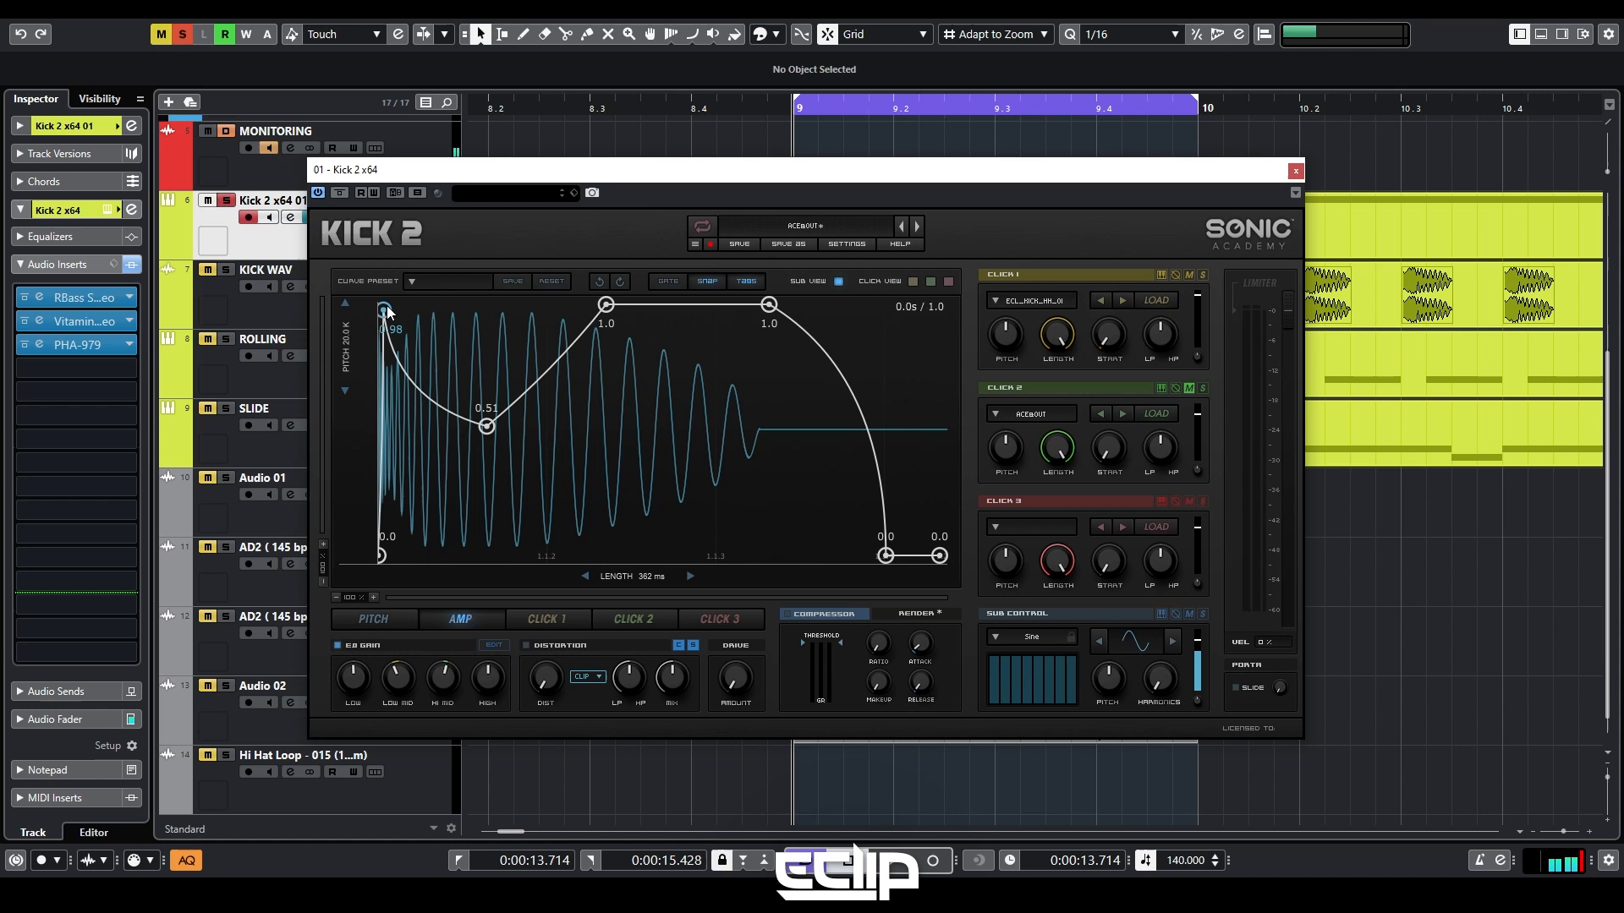